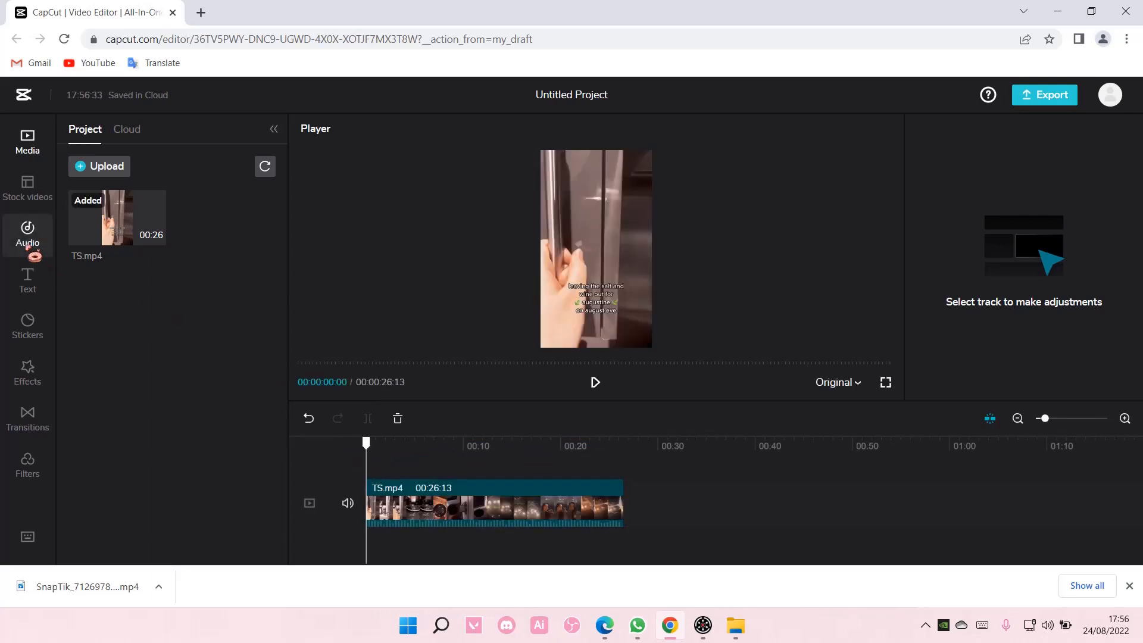
Step: Show the Text panel with its auto-caption options for the uploaded clip
left_click(28, 278)
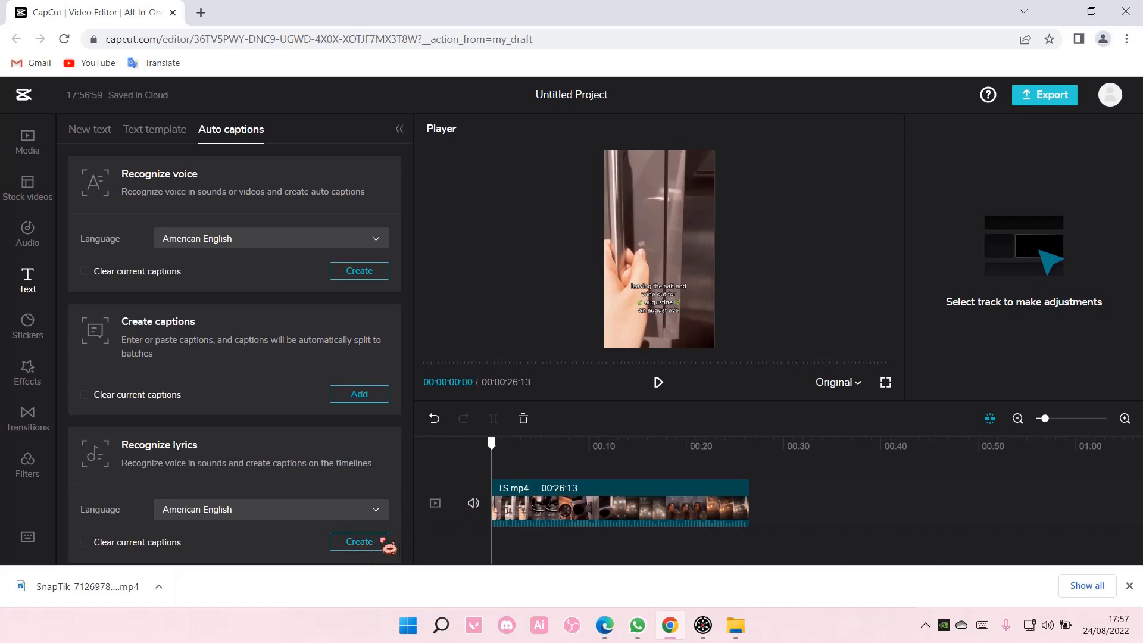
Step: Create lyric captions from the song and mute the video clip's original audio
left_click(358, 540)
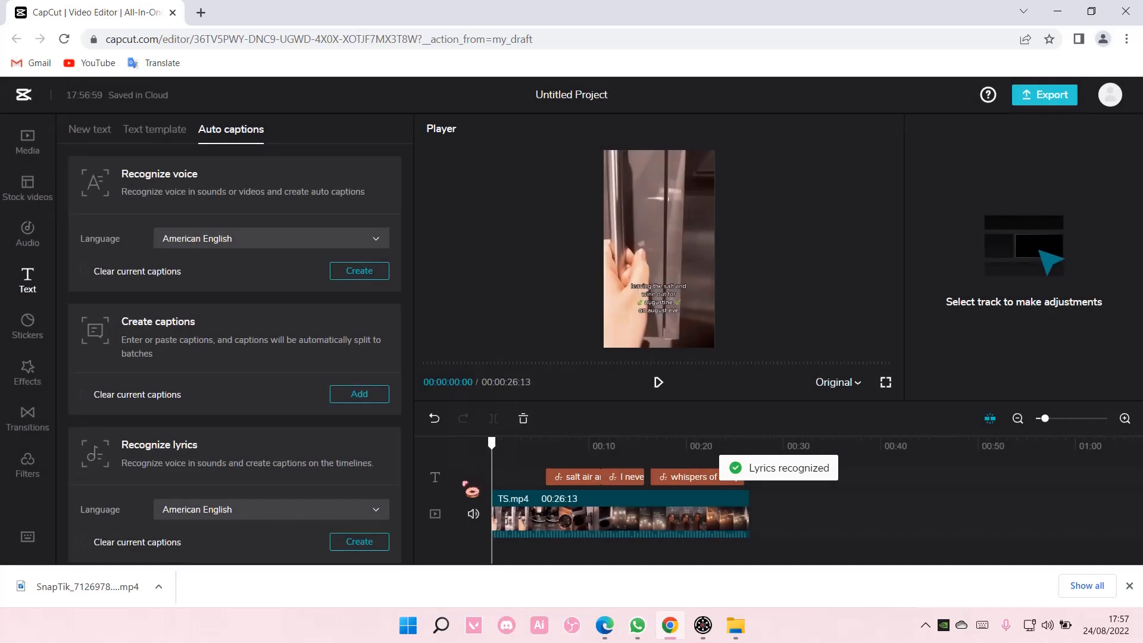
left_click(473, 515)
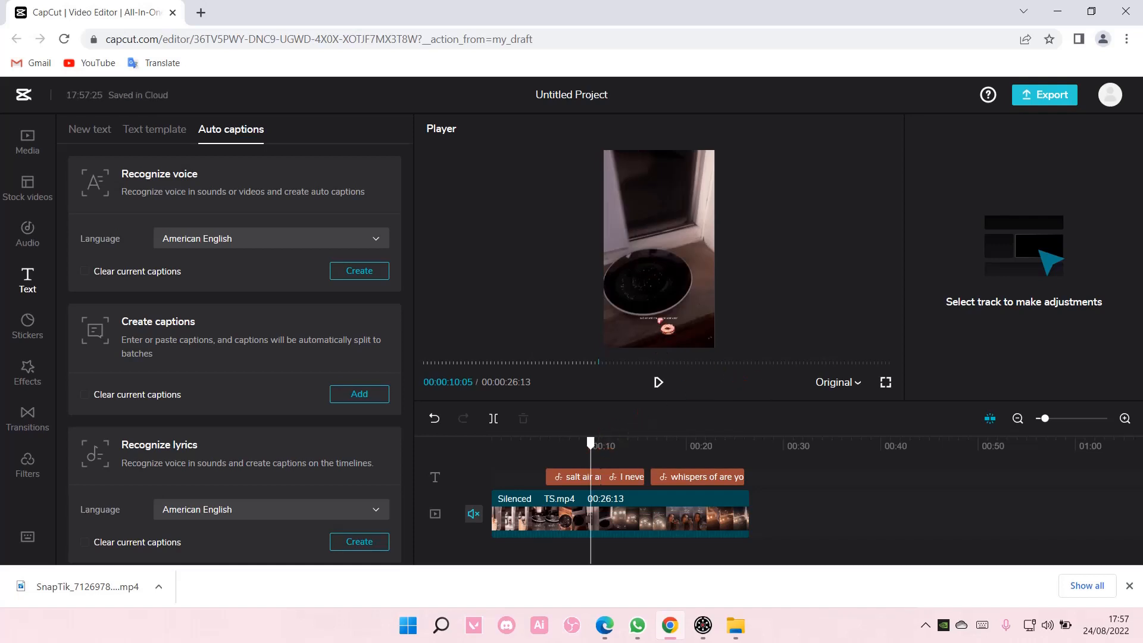
Step: Select the first lyric caption and stretch it wider across the player frame
left_click(576, 477)
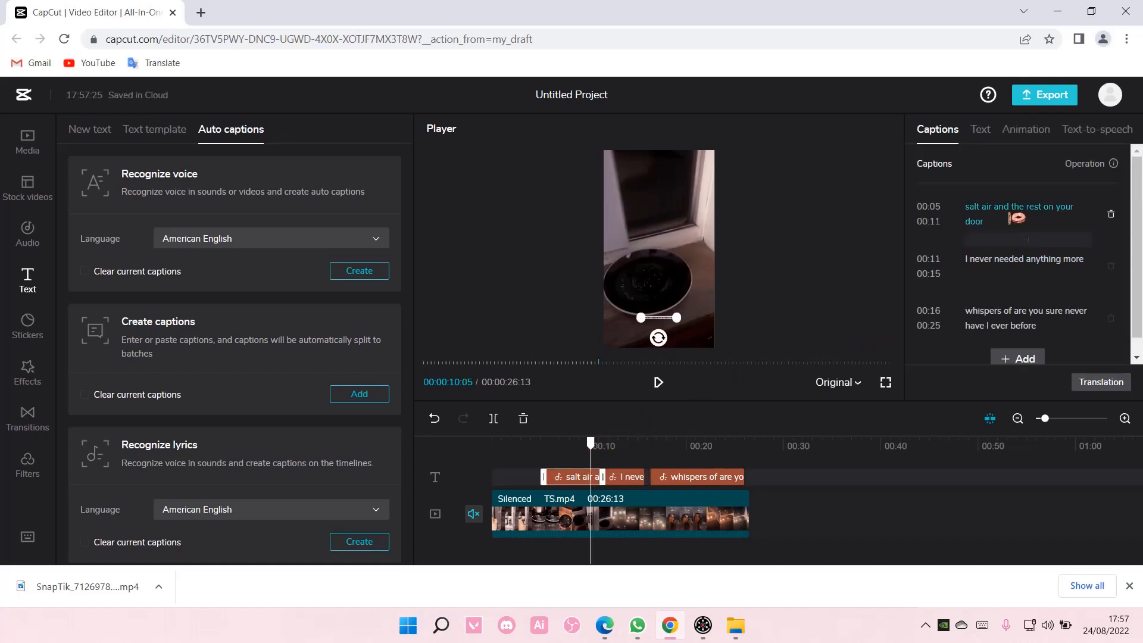
left_click(980, 129)
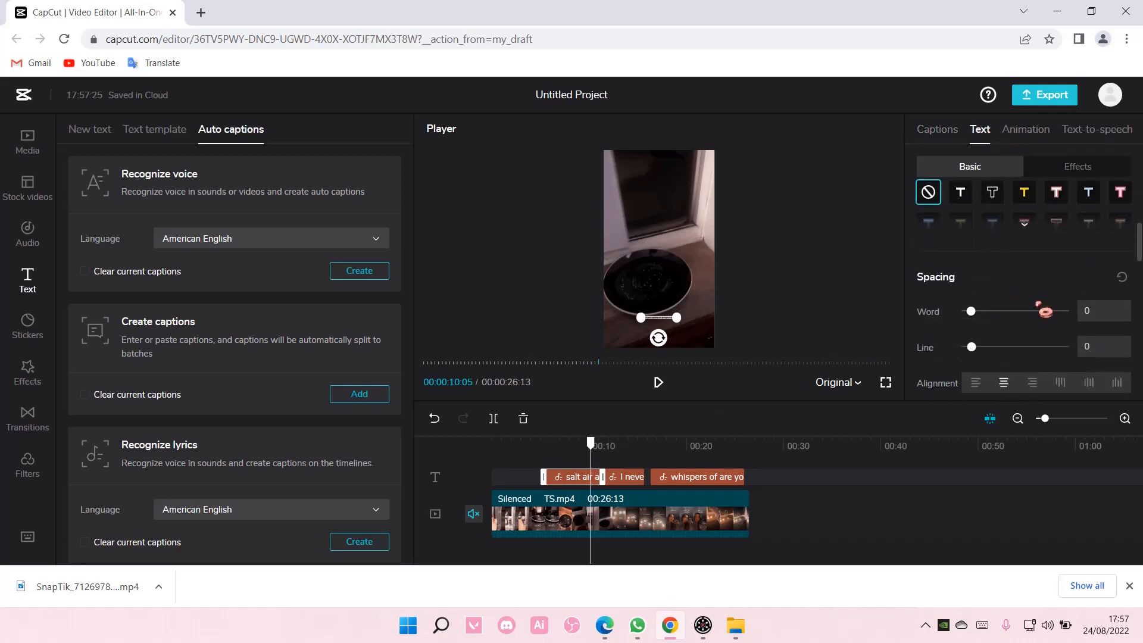
scroll("down", 3)
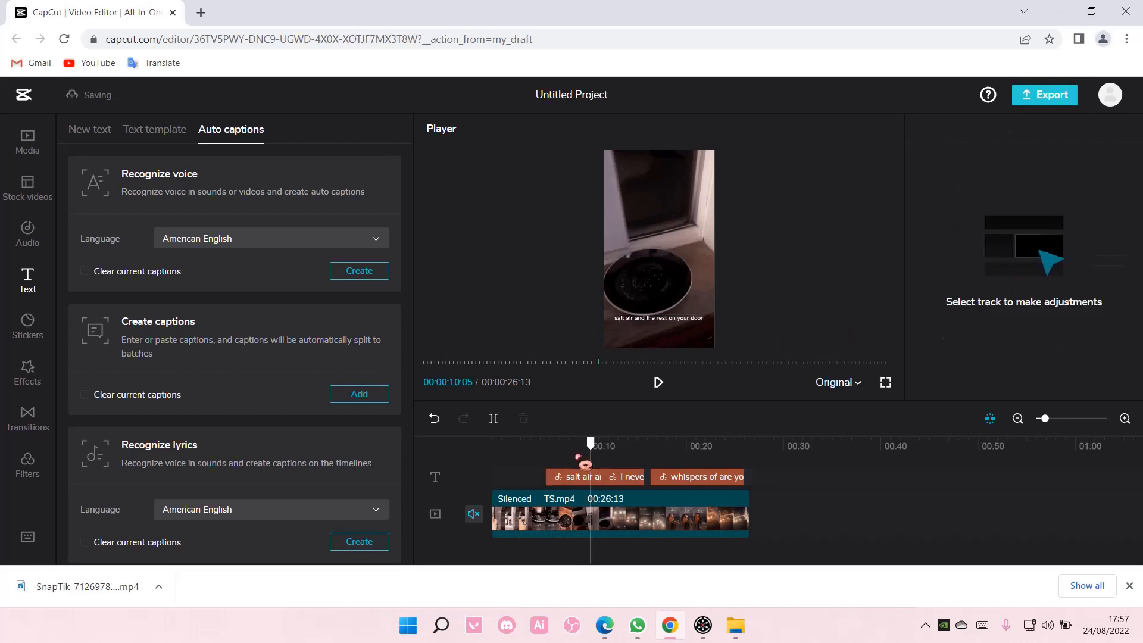
left_click(628, 476)
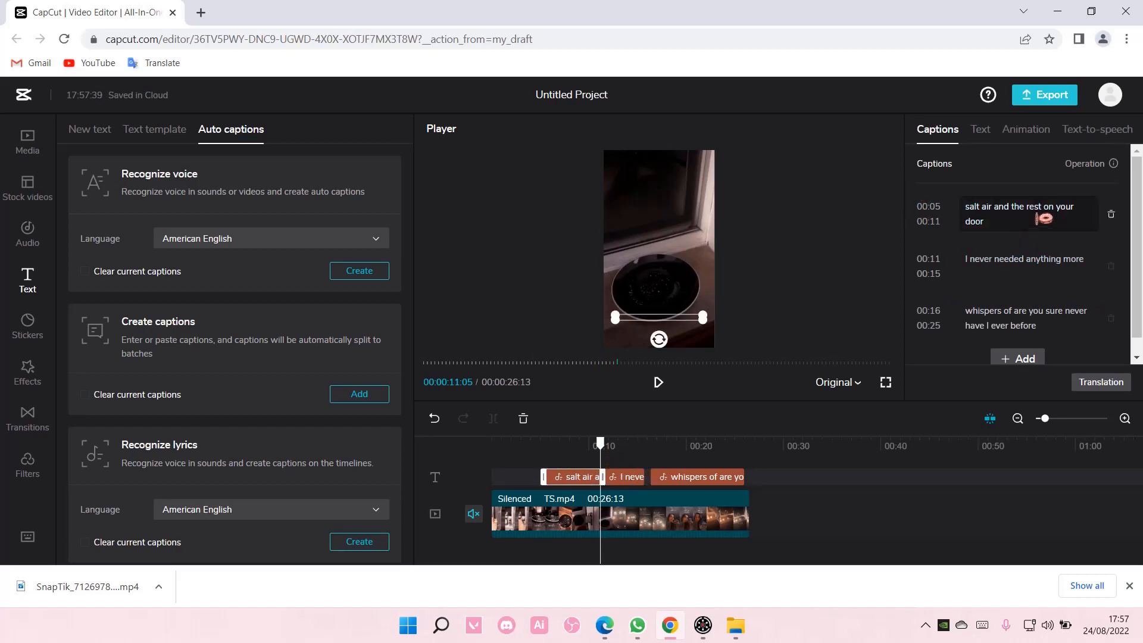
Step: Change 'rest' to 'rust' in the first caption and jump playback to about 12 seconds
left_click(1027, 213)
type("u")
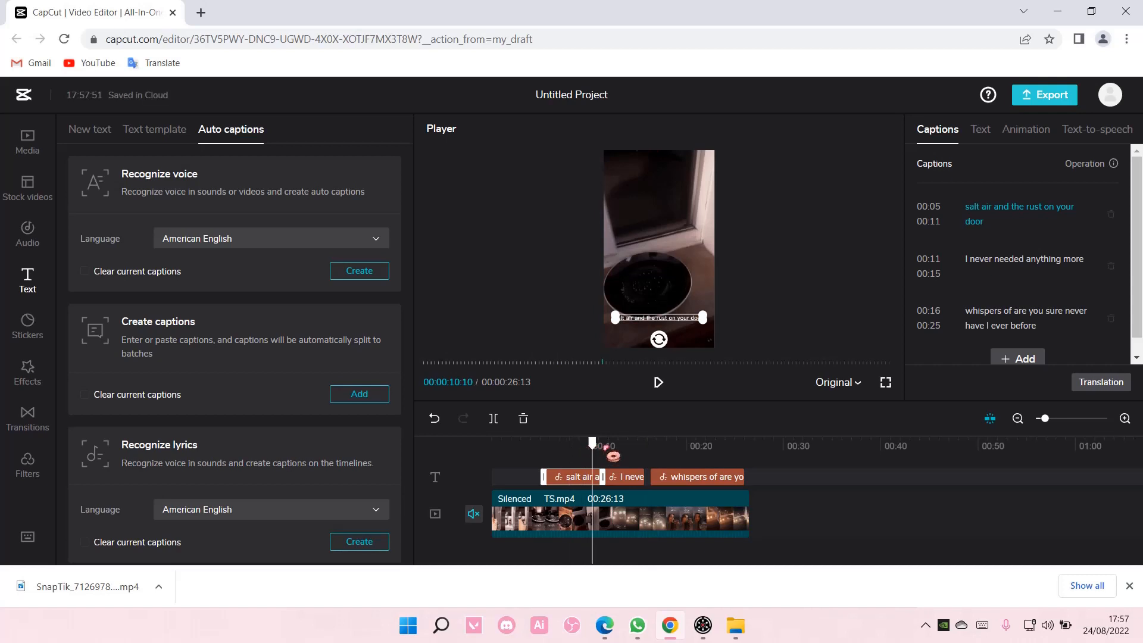
left_click(616, 441)
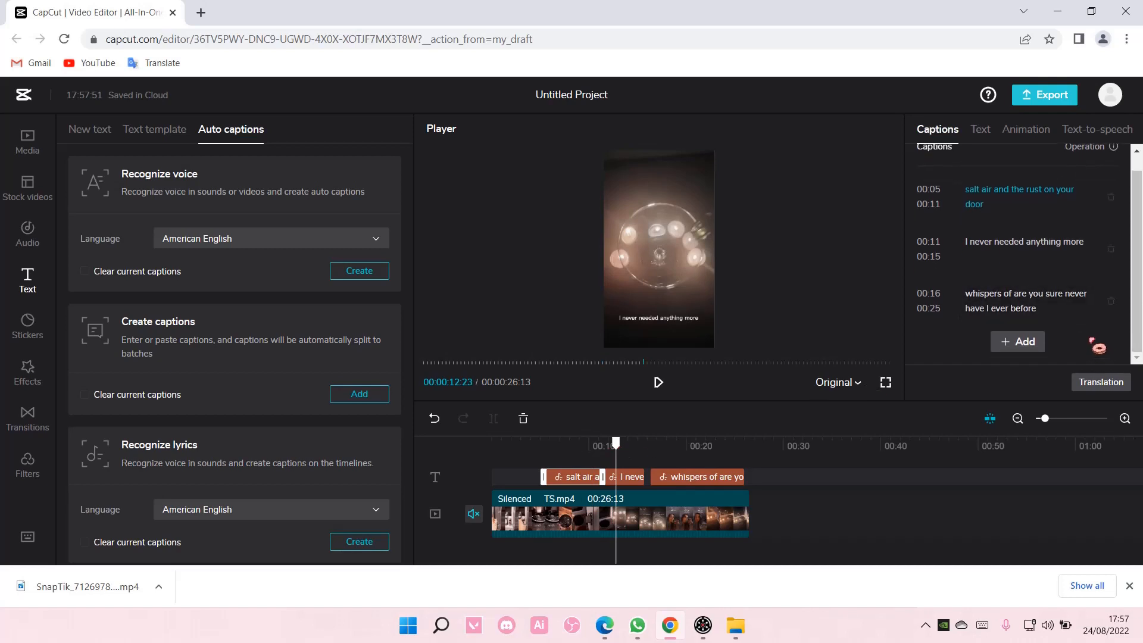
mouse_move(583, 444)
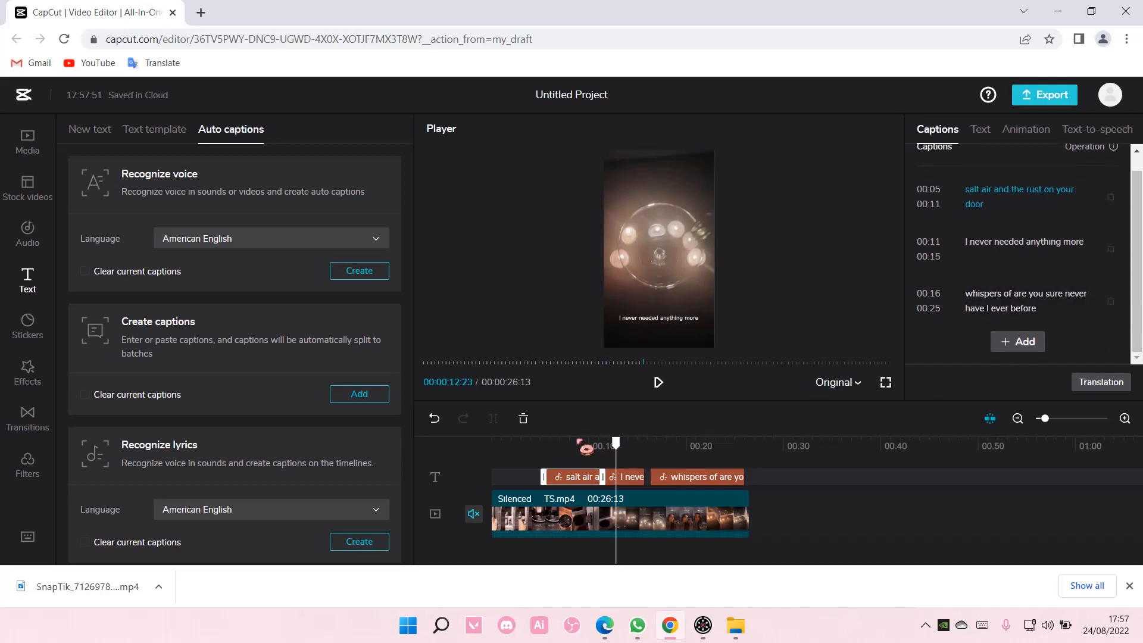
left_click(651, 443)
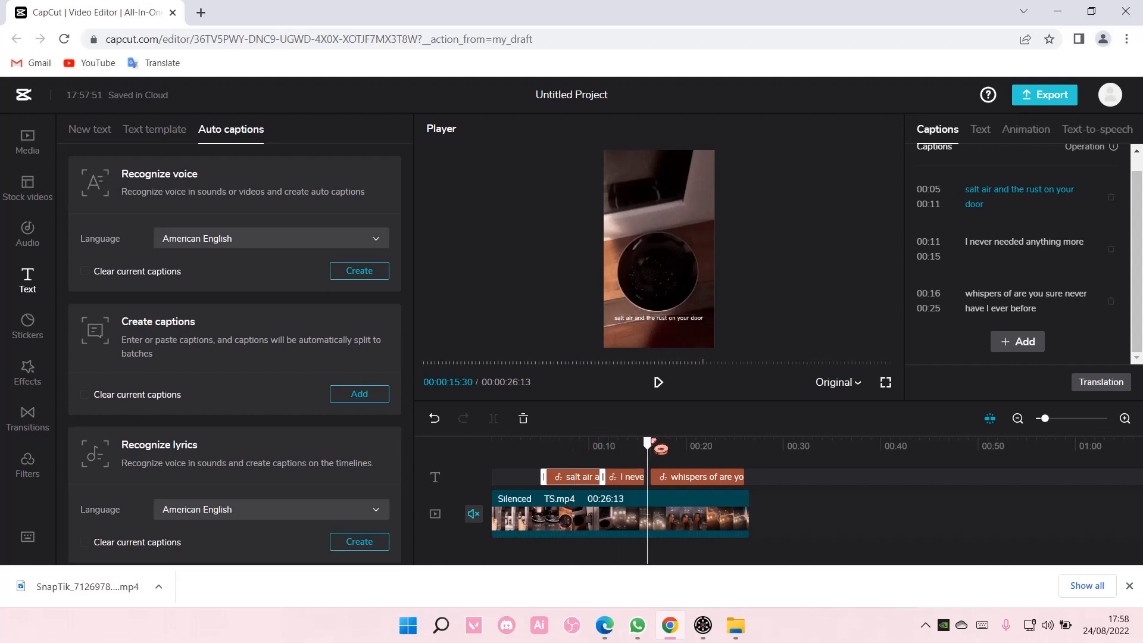
left_click(884, 382)
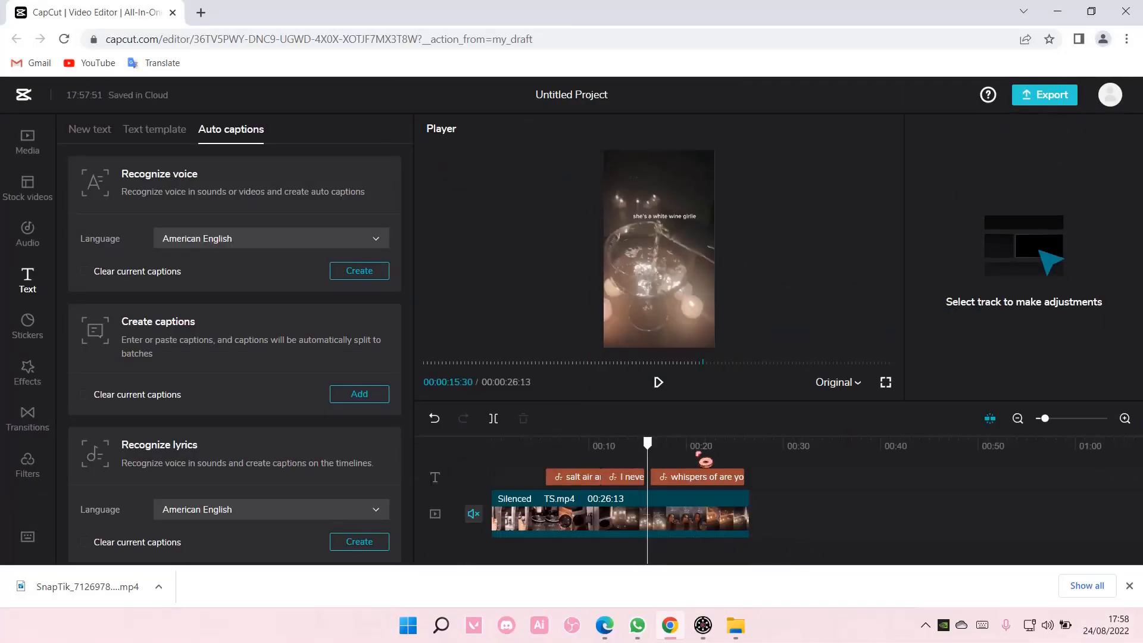
left_click(694, 445)
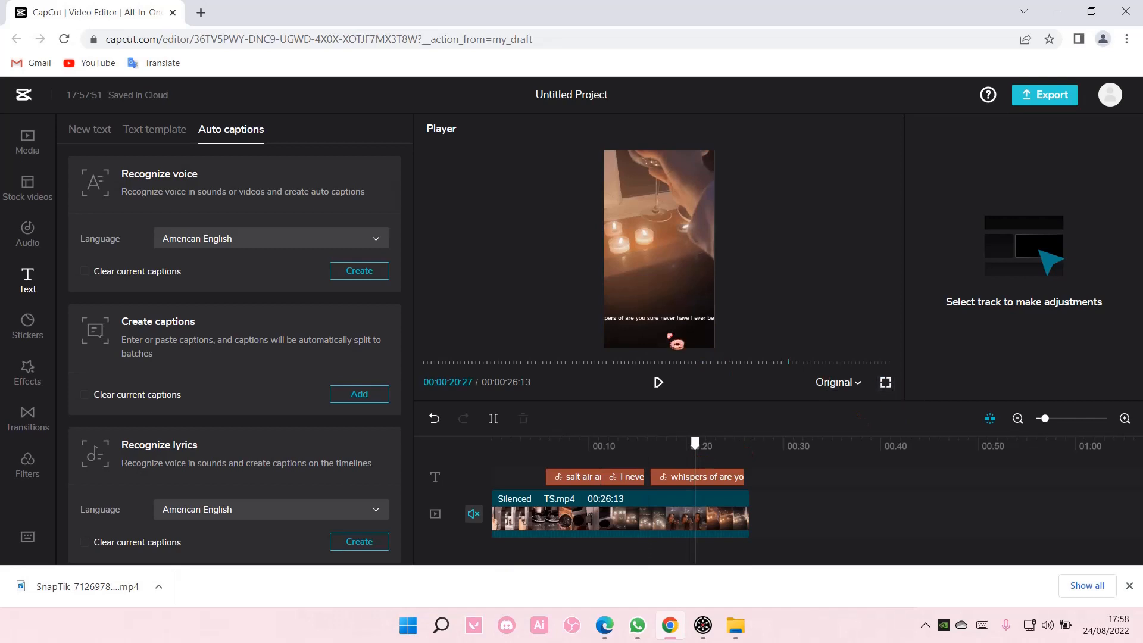